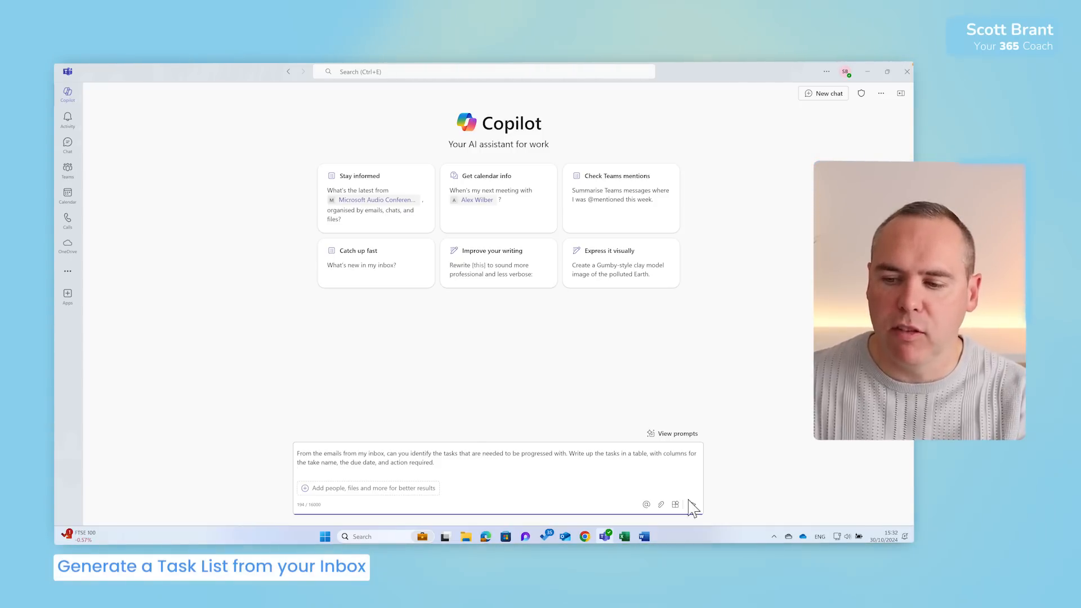
Send Copilot the request to tabulate inbox tasks by name, due date and action required.
{"action": "left_click", "coordinate": [691, 504]}
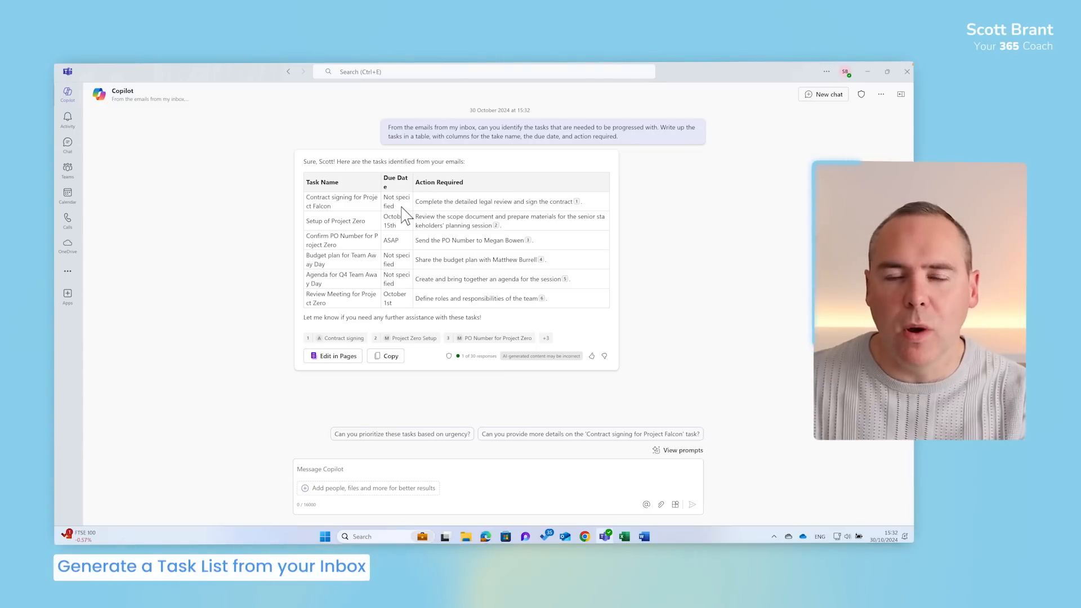
{"action": "mouse_move", "coordinate": [453, 347]}
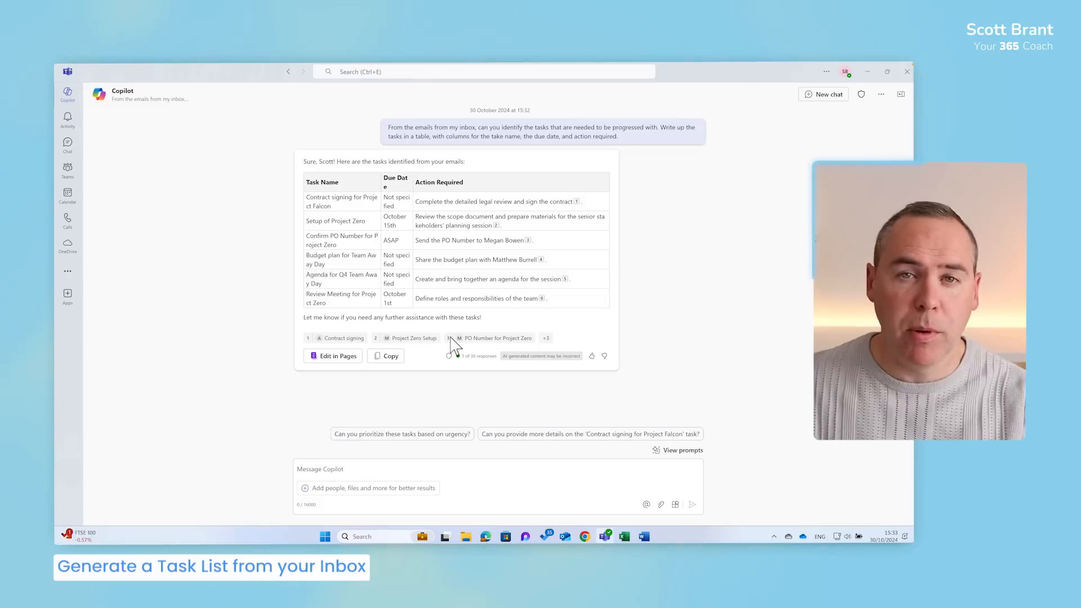
{"action": "mouse_move", "coordinate": [590, 207]}
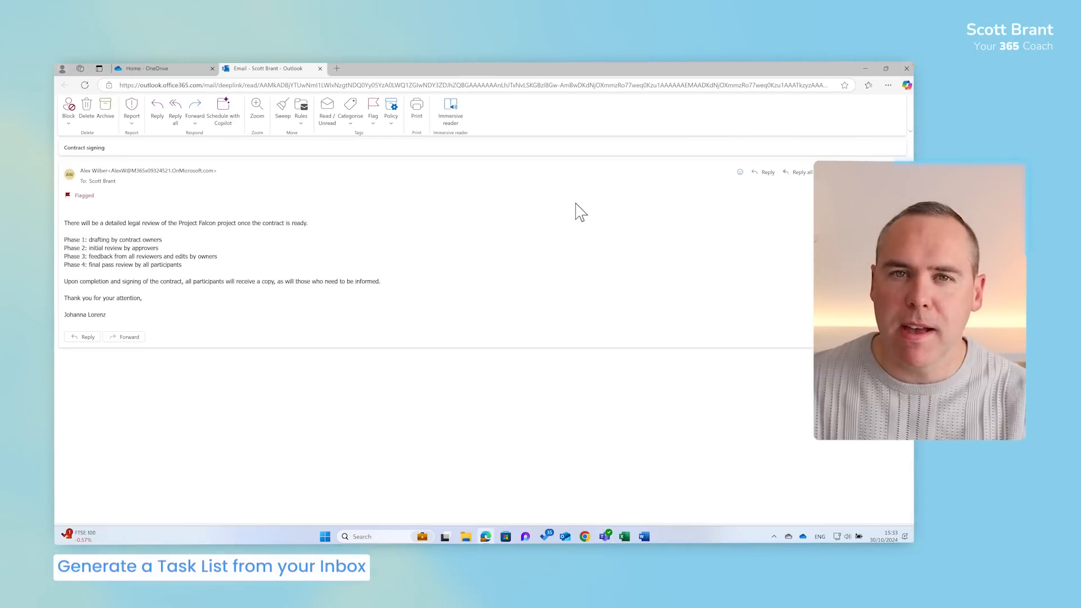
{"action": "mouse_move", "coordinate": [539, 212]}
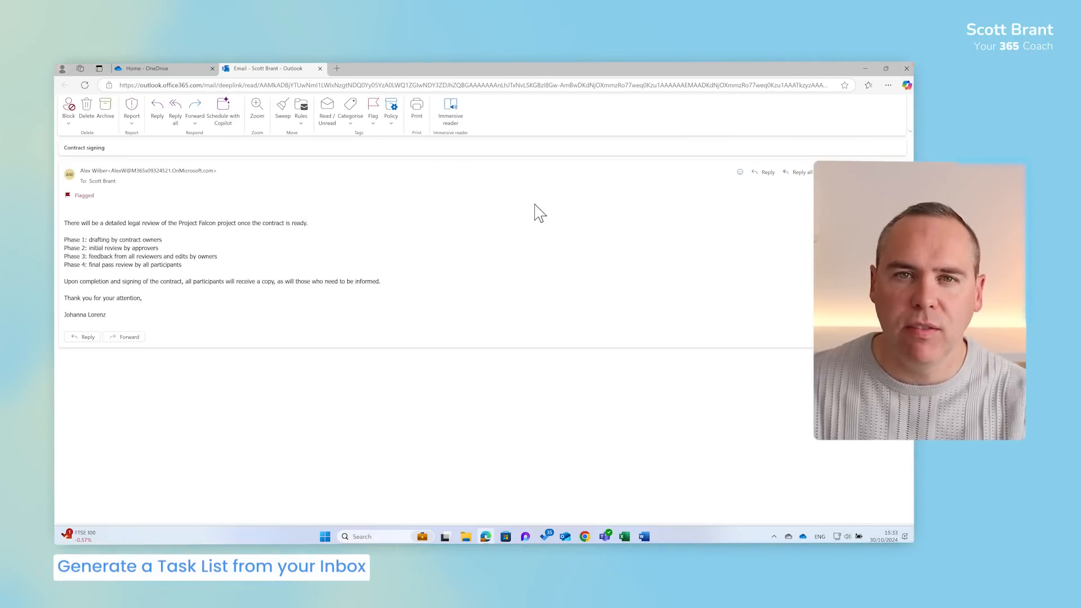
{"action": "mouse_move", "coordinate": [652, 518]}
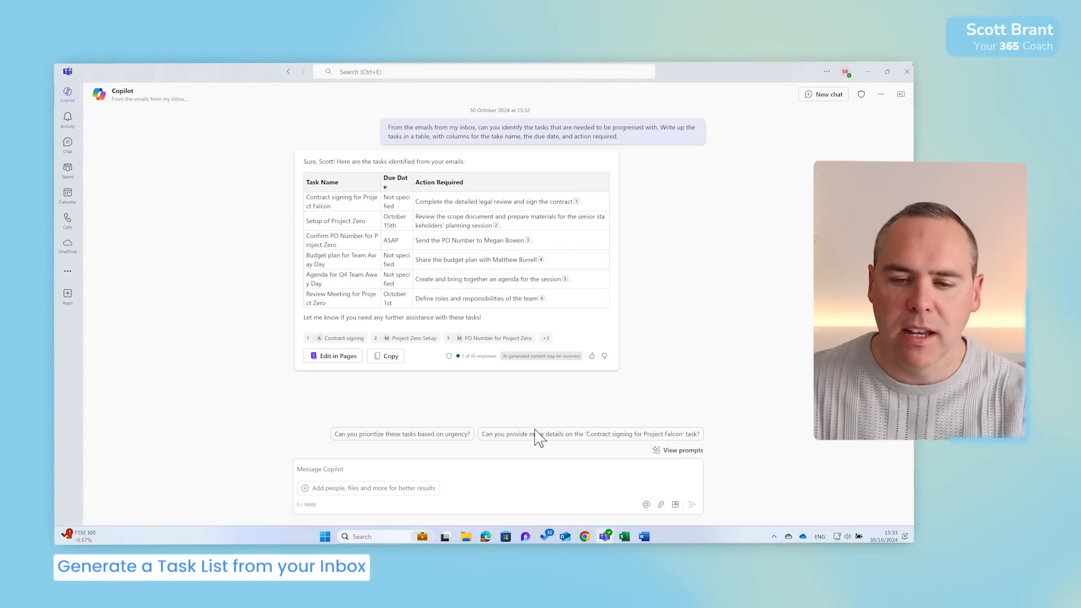
Switch back to the Teams Copilot chat showing the six-task table.
{"action": "left_click", "coordinate": [401, 433]}
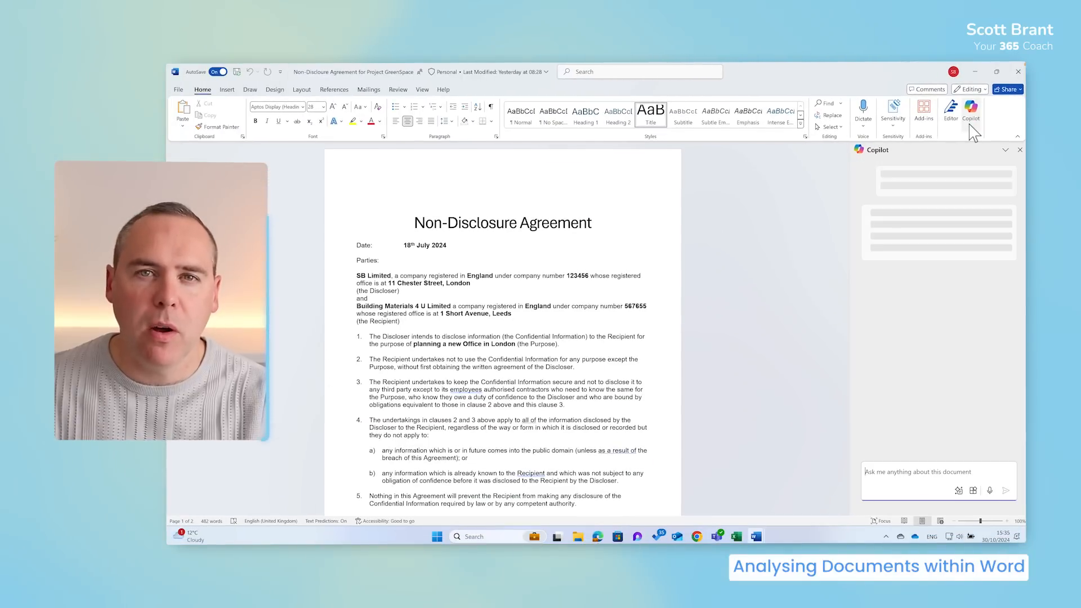
Open Copilot on the Project GreenSpace NDA to ask about financially risky clauses.
{"action": "left_click", "coordinate": [970, 112]}
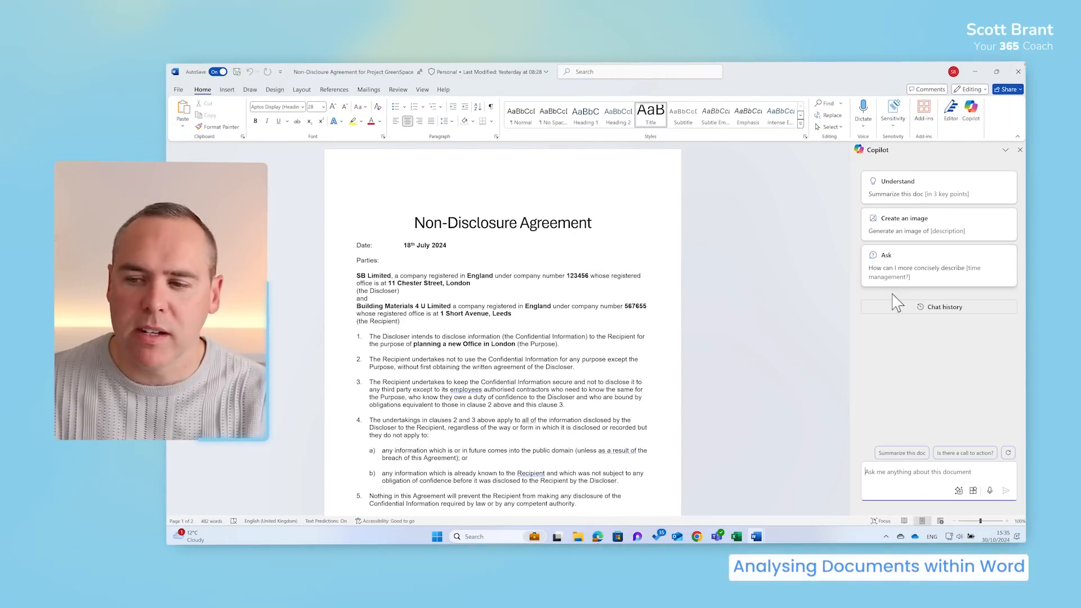
Ask Copilot for high-risk NDA clauses, then review its Clause 8 rewrite with a five-year term and £100,000 cap.
{"action": "type", "text": "Analyse the Terms and Conditions within this Non-Disclosure Agreement and identify any clauses which could present a higher financial risk to our company.\""}
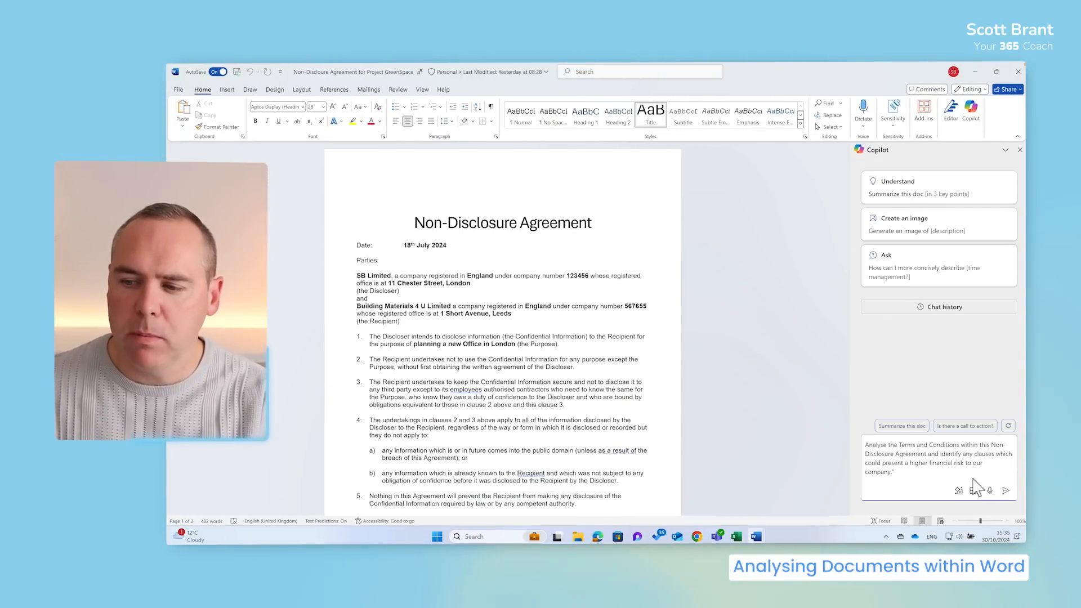
{"action": "left_click", "coordinate": [1006, 491]}
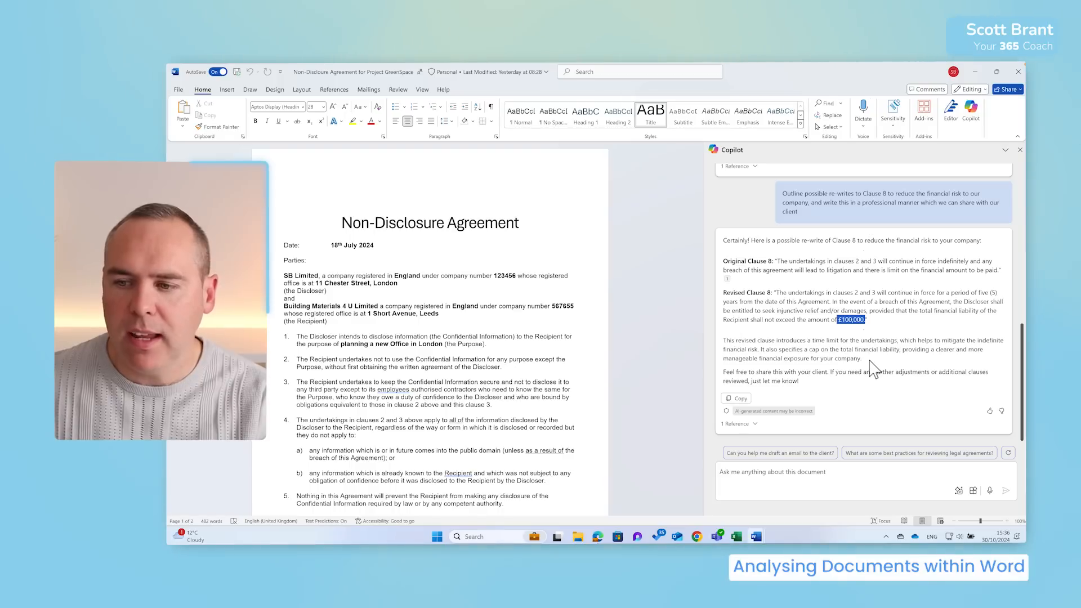
{"action": "left_click_drag", "start_coordinate": [723, 340], "coordinate": [862, 358]}
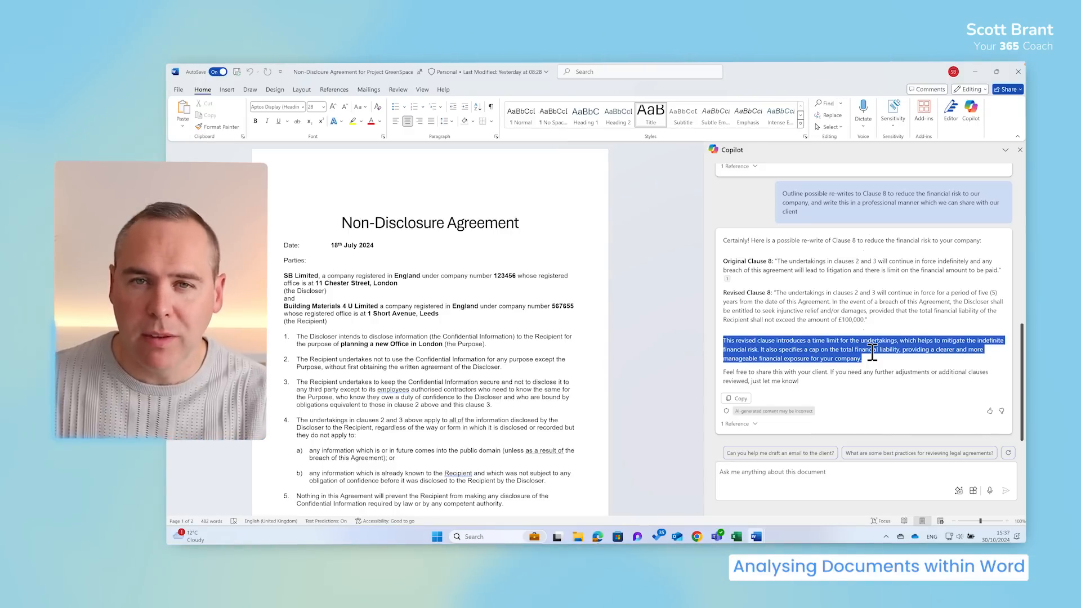
{"action": "left_click", "coordinate": [735, 537]}
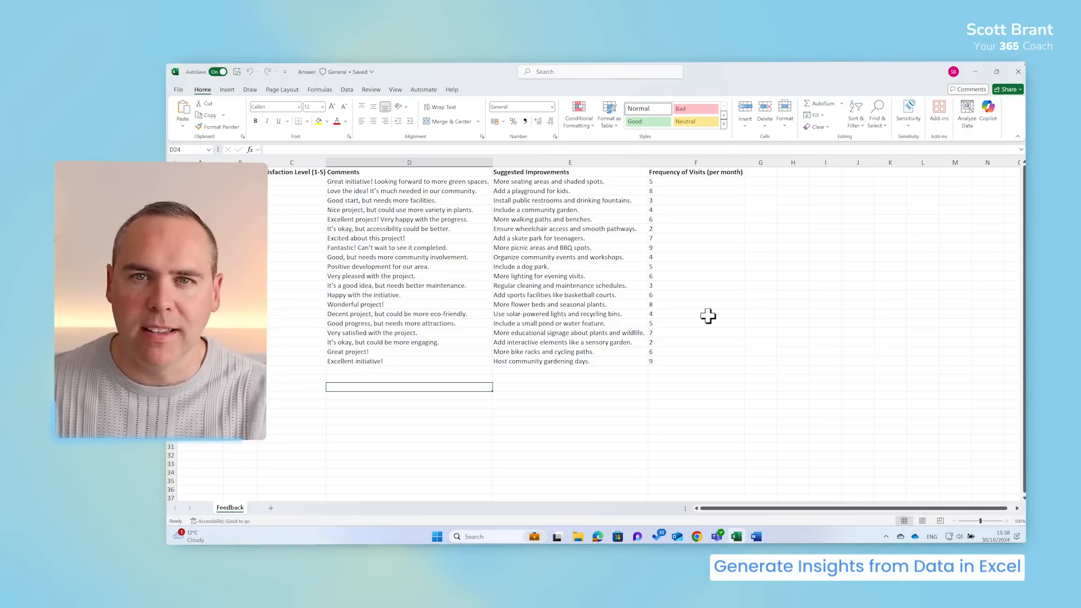
Ask Excel's Copilot pane to summarise the survey sheet's Comments column.
{"action": "left_click", "coordinate": [988, 113]}
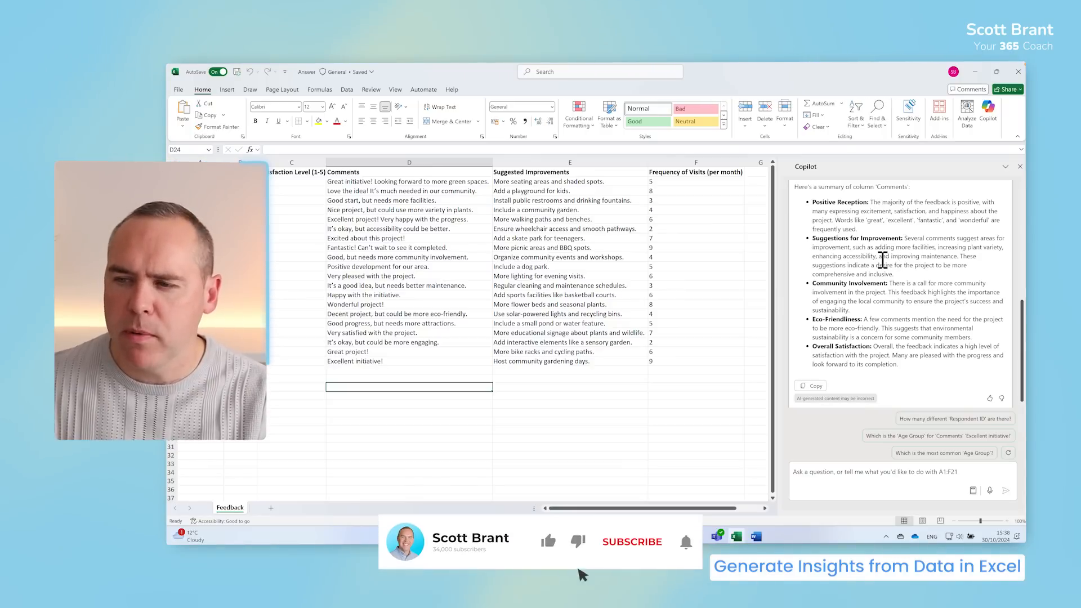
{"action": "left_click", "coordinate": [632, 541]}
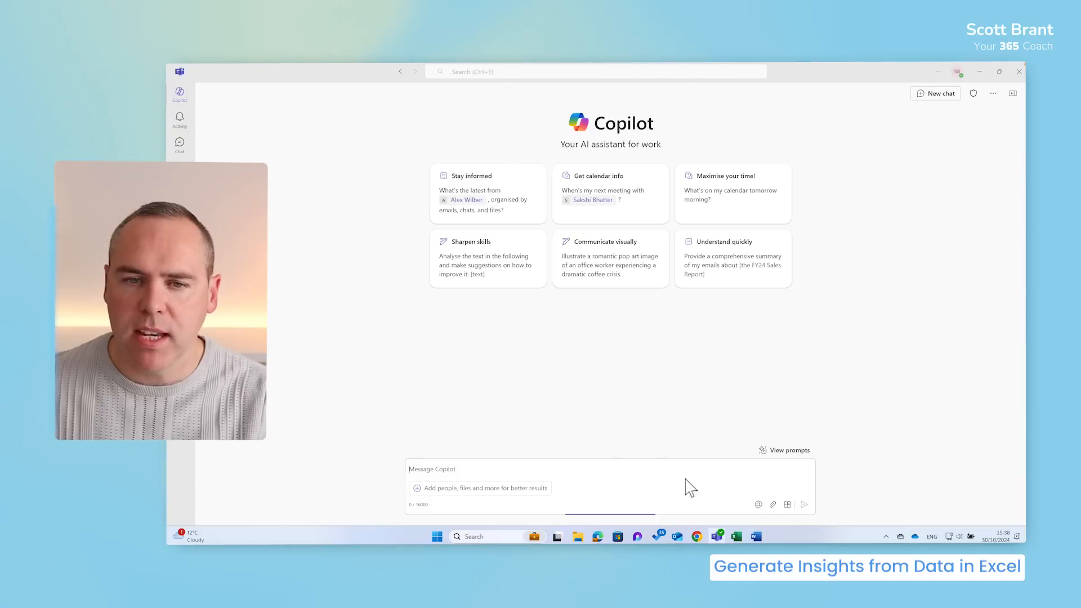
Write the GreenSpace survey-analysis prompt and open the Files reference picker.
{"action": "left_click", "coordinate": [448, 469]}
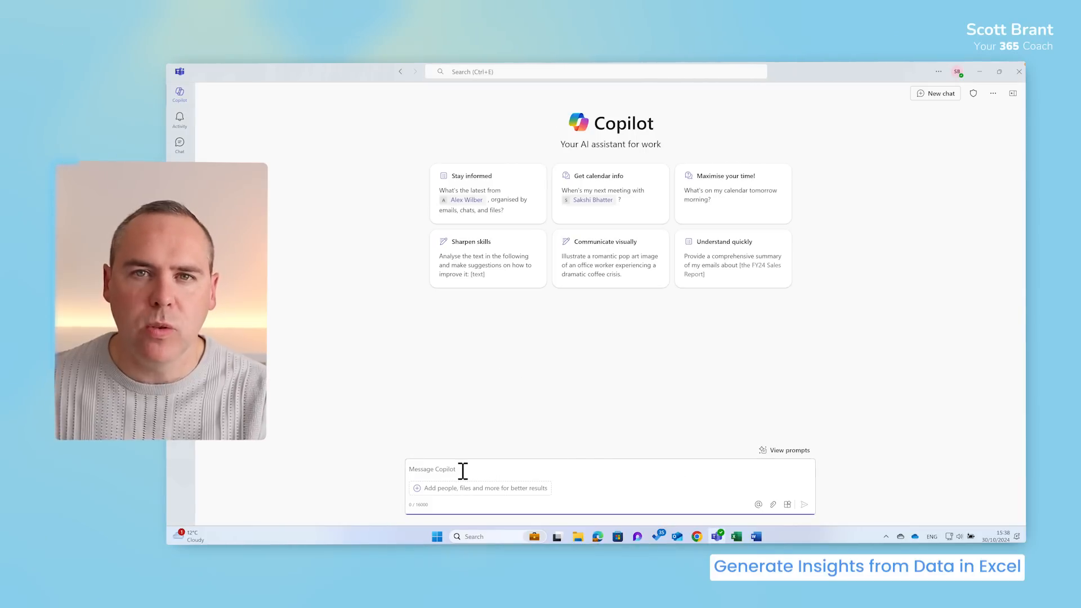
{"action": "type", "text": "Summarize and analyze the survey data collected from Microsoft Forms for our Project GreenSpace Community Feedback. Provide a summary of the key feedback points, identify common themes, and highlight any significant trends or patterns"}
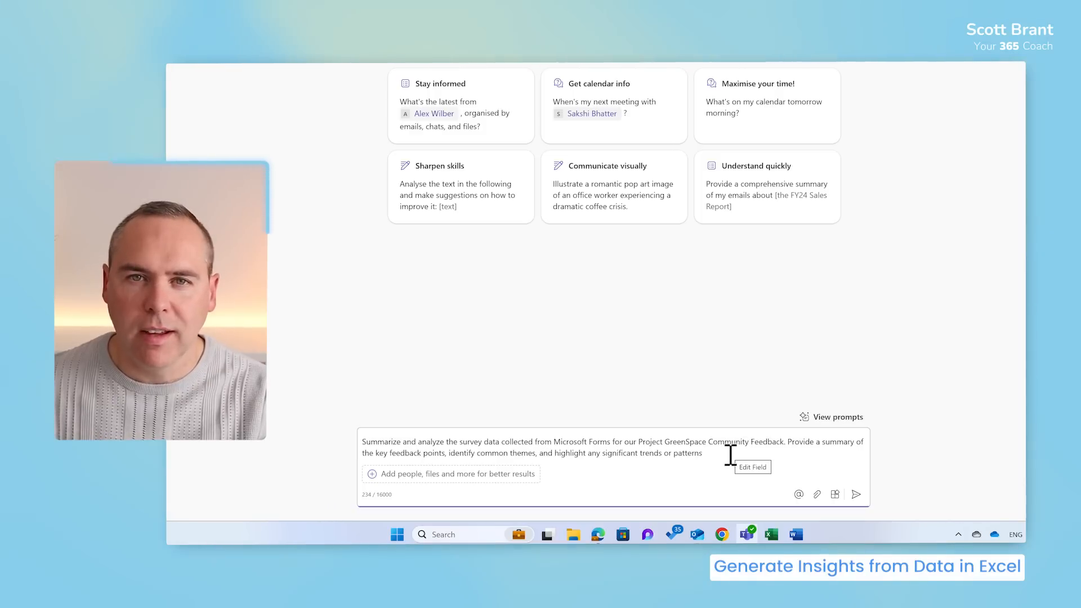
{"action": "type", "text": "from"}
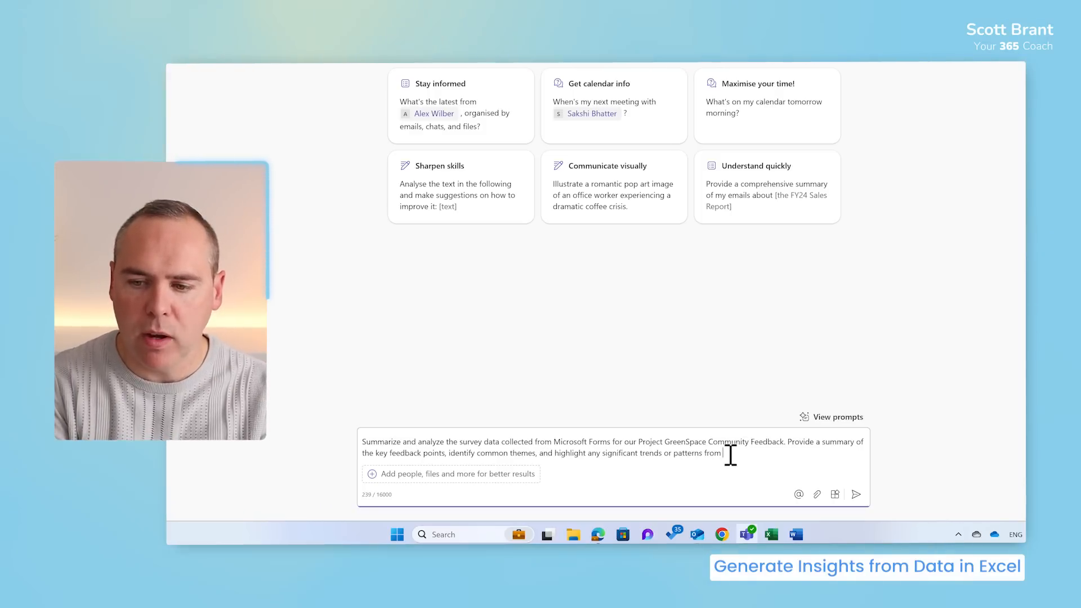
{"action": "type", "text": "/"}
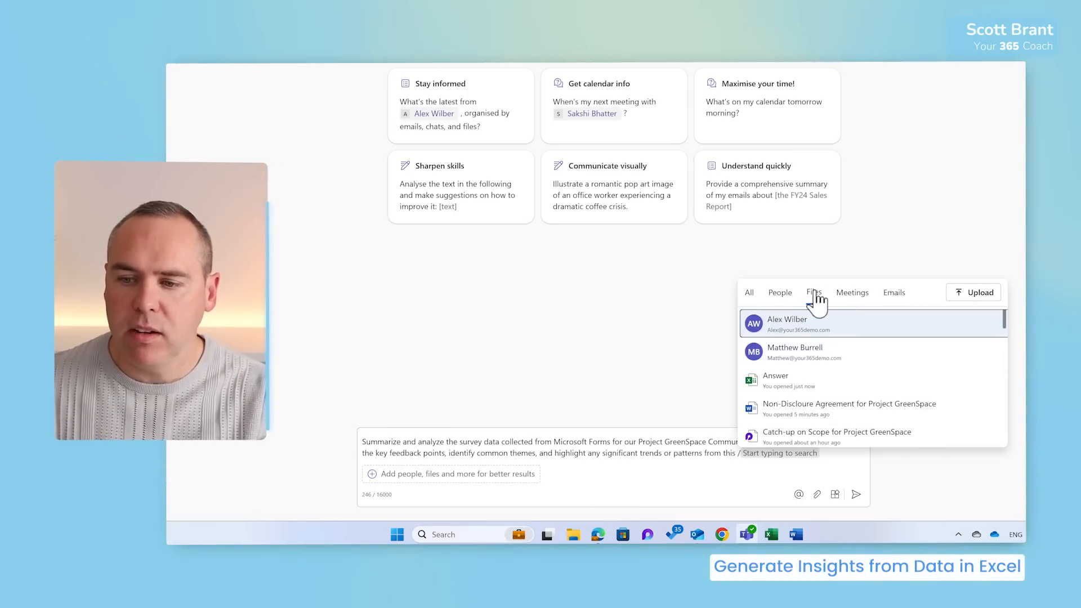
{"action": "left_click", "coordinate": [776, 380]}
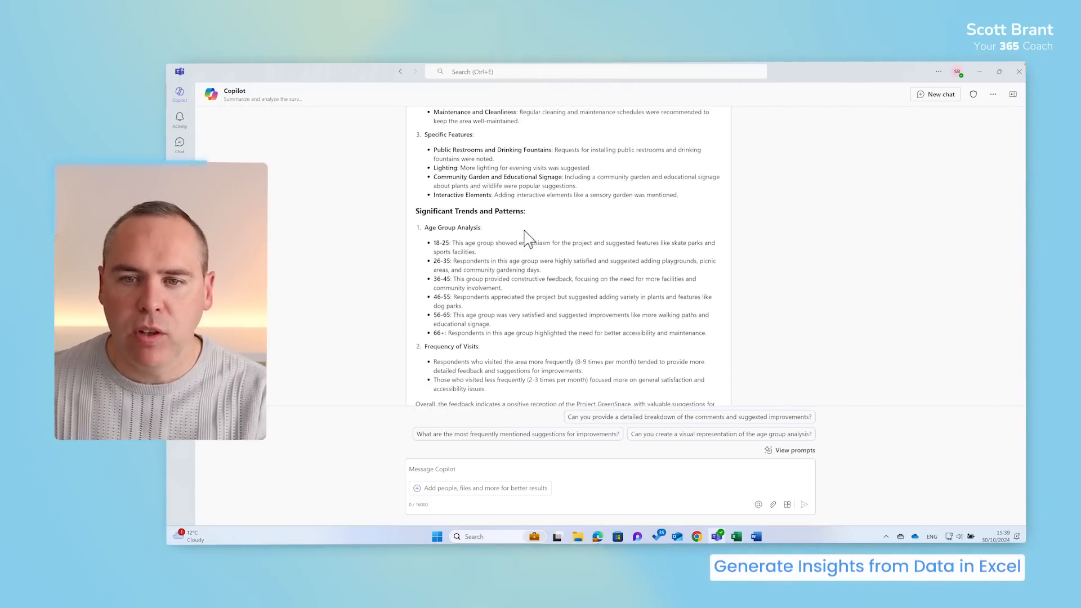
Scroll through Copilot's survey themes and age-group and visit-frequency trends.
{"action": "scroll", "scroll_direction": "down", "scroll_amount": 3}
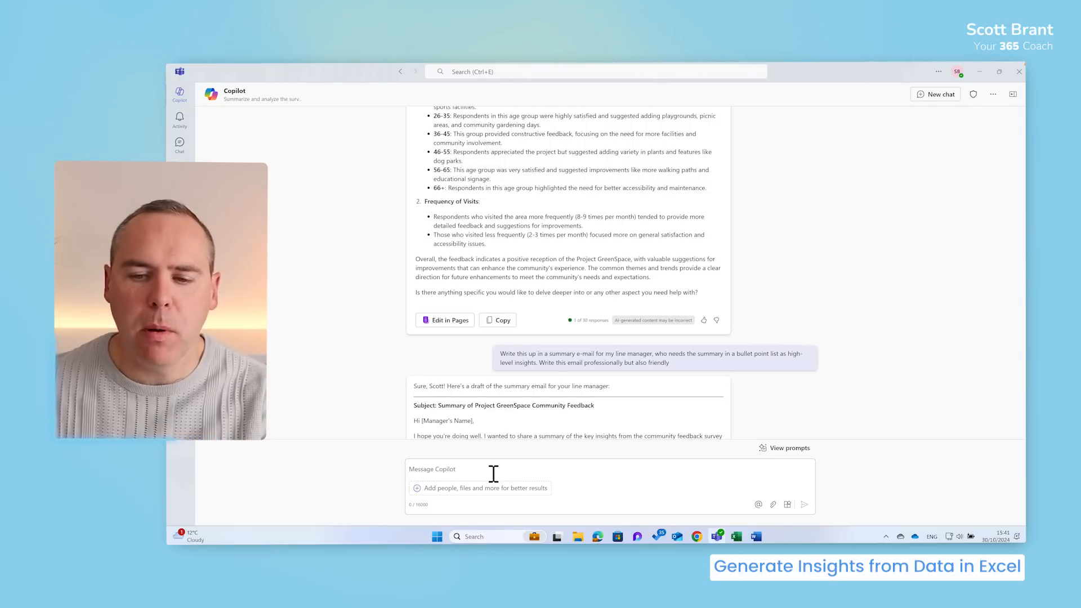
{"action": "scroll", "scroll_direction": "down", "scroll_amount": 3}
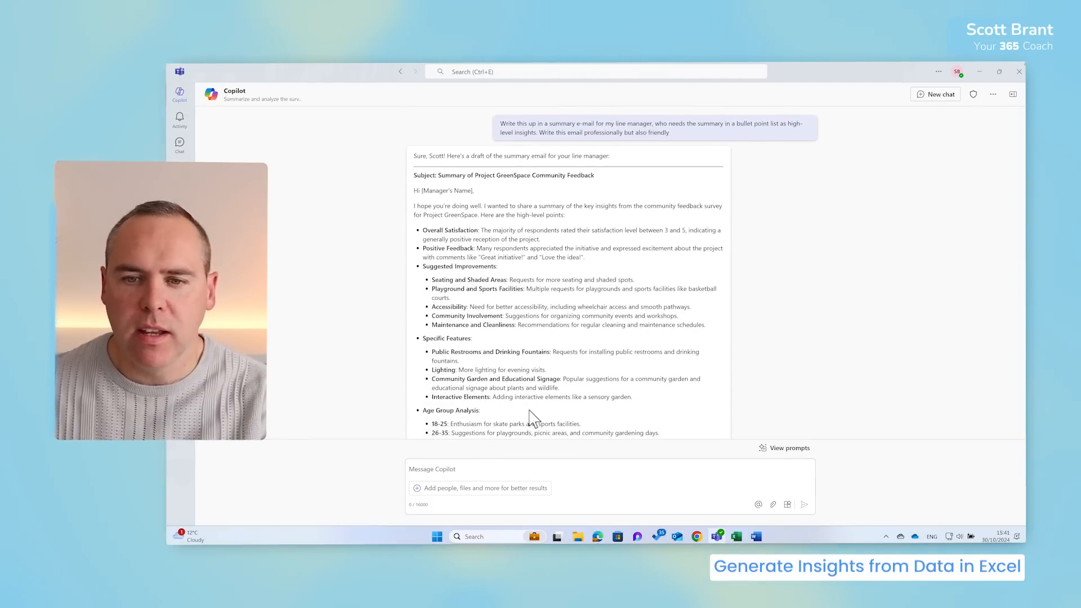
{"action": "scroll", "scroll_direction": "down", "scroll_amount": 3}
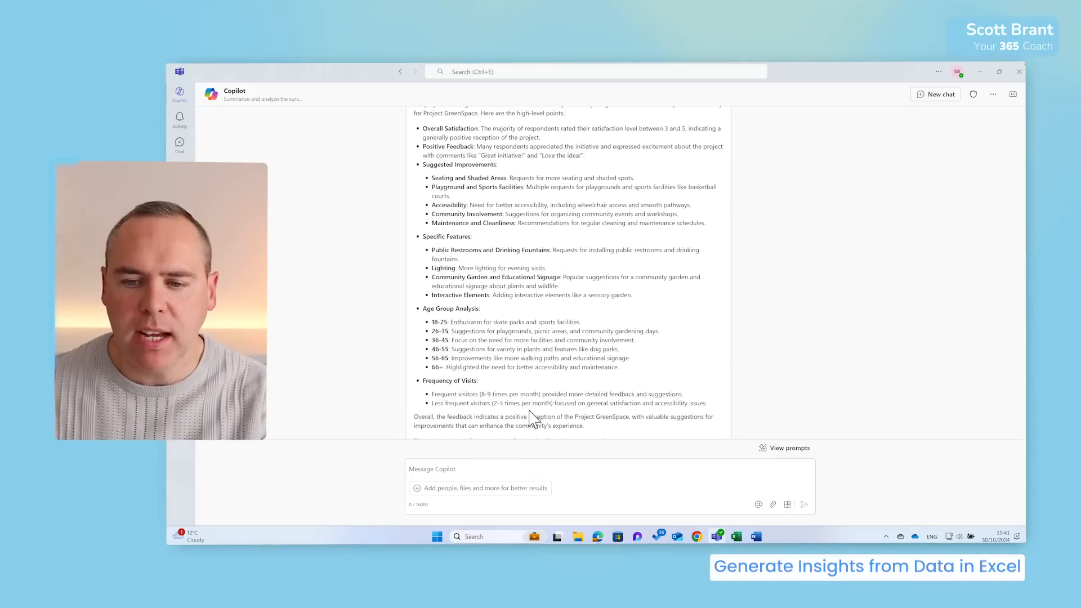
{"action": "scroll", "scroll_direction": "down", "scroll_amount": 3}
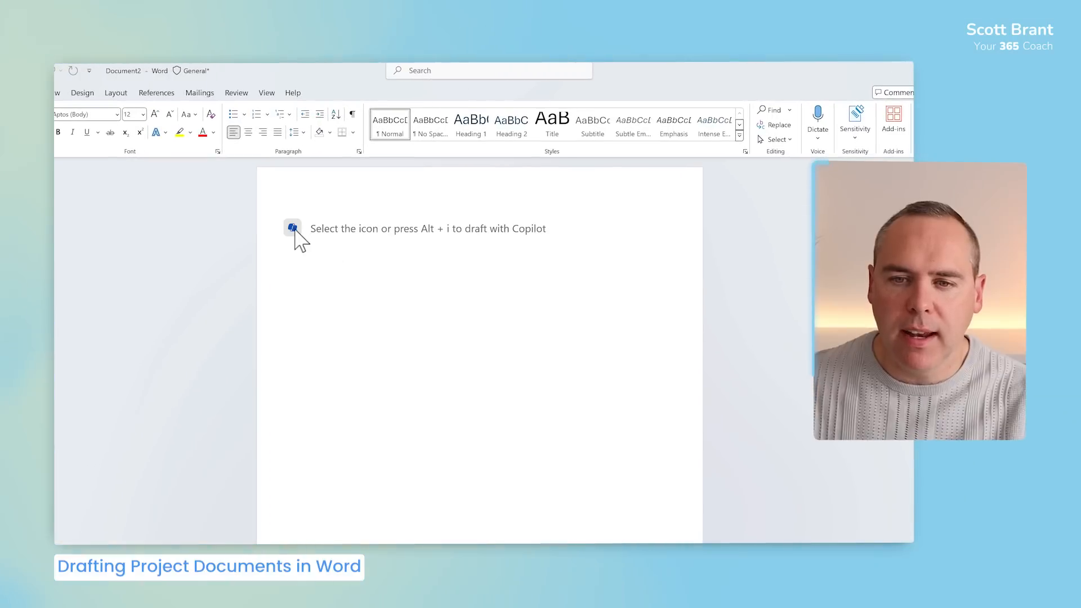
Generate a GreenSpace strategic plan with SWOT, key objectives and phased actions via Draft with Copilot.
{"action": "left_click", "coordinate": [293, 228]}
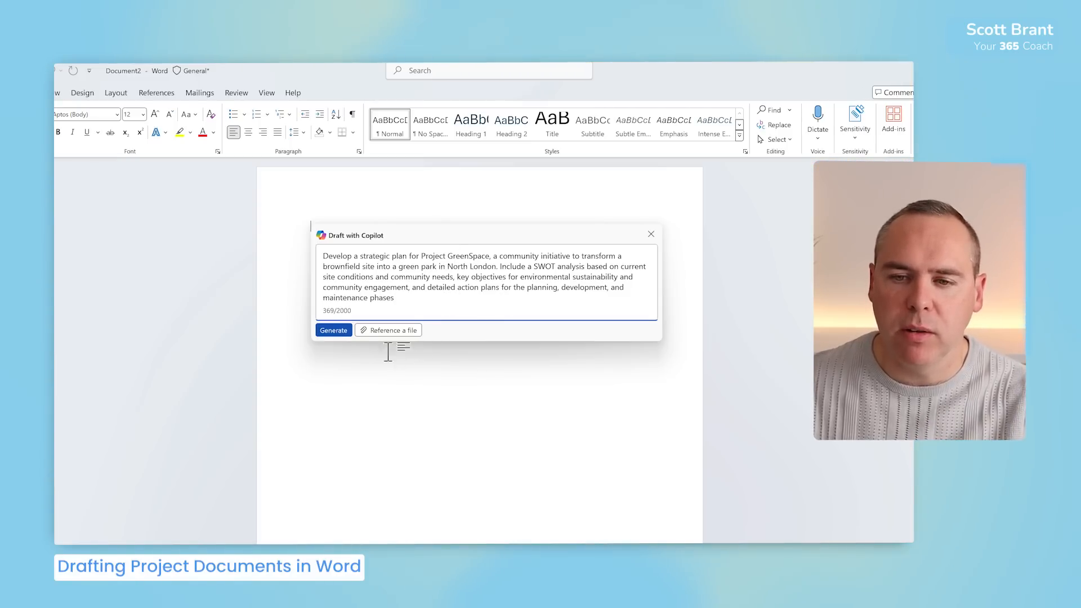
{"action": "left_click", "coordinate": [333, 330]}
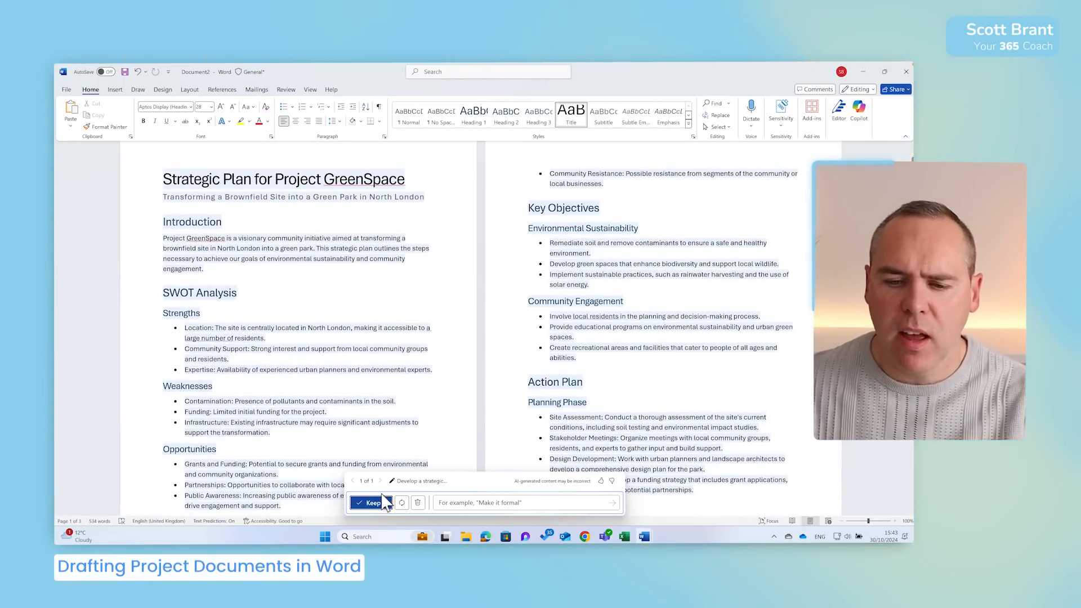
Keep the generated strategic plan and select the Strengths heading with its bullets.
{"action": "left_click", "coordinate": [371, 501]}
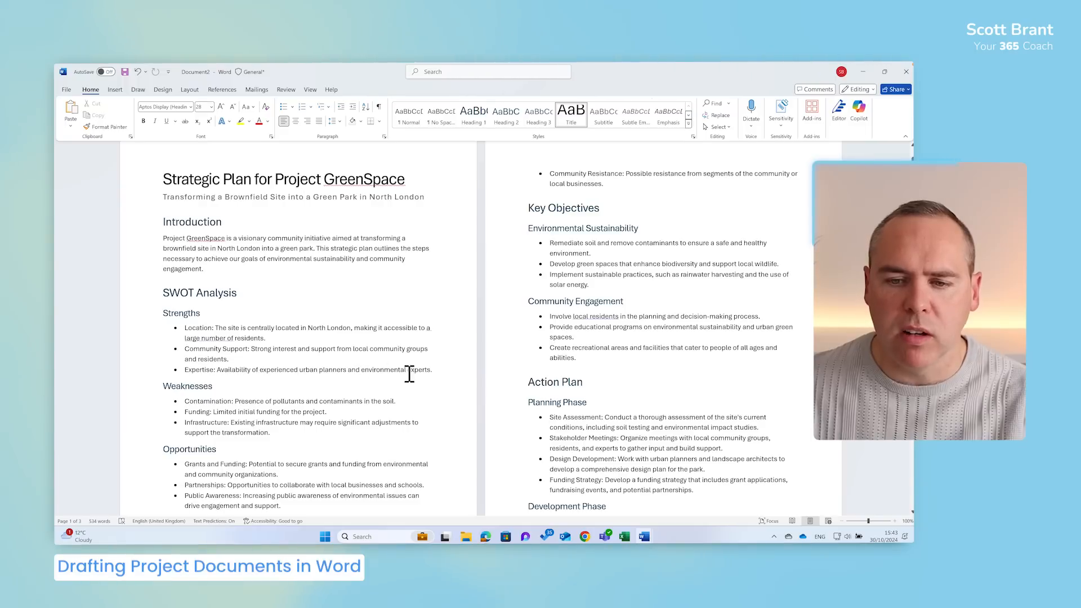
{"action": "left_click_drag", "start_coordinate": [185, 328], "coordinate": [432, 370]}
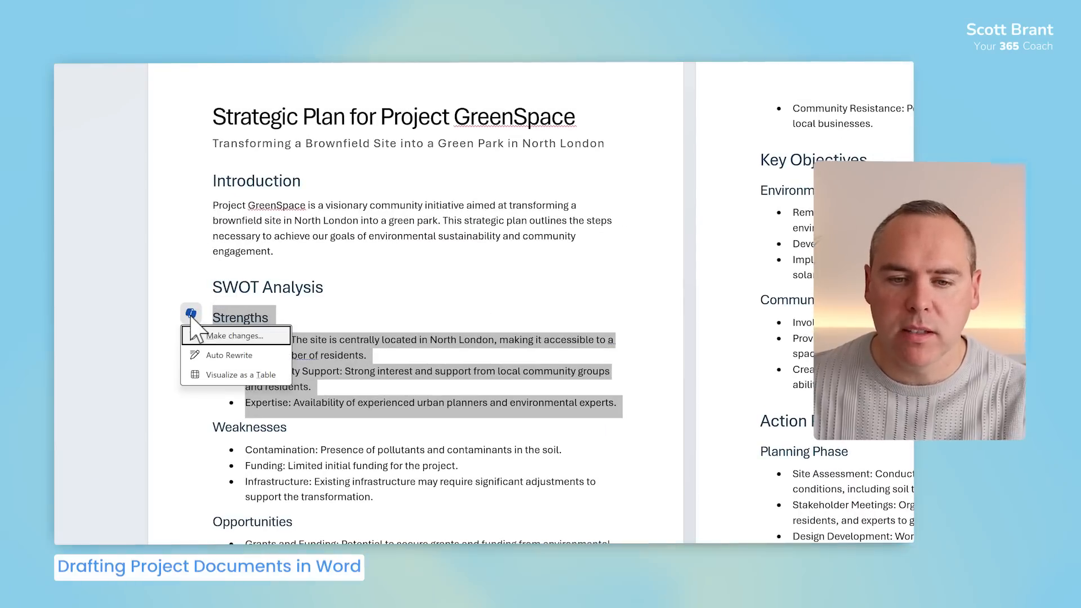
Request an extra strength about creating a supportive local community through Make changes.
{"action": "left_click", "coordinate": [234, 335]}
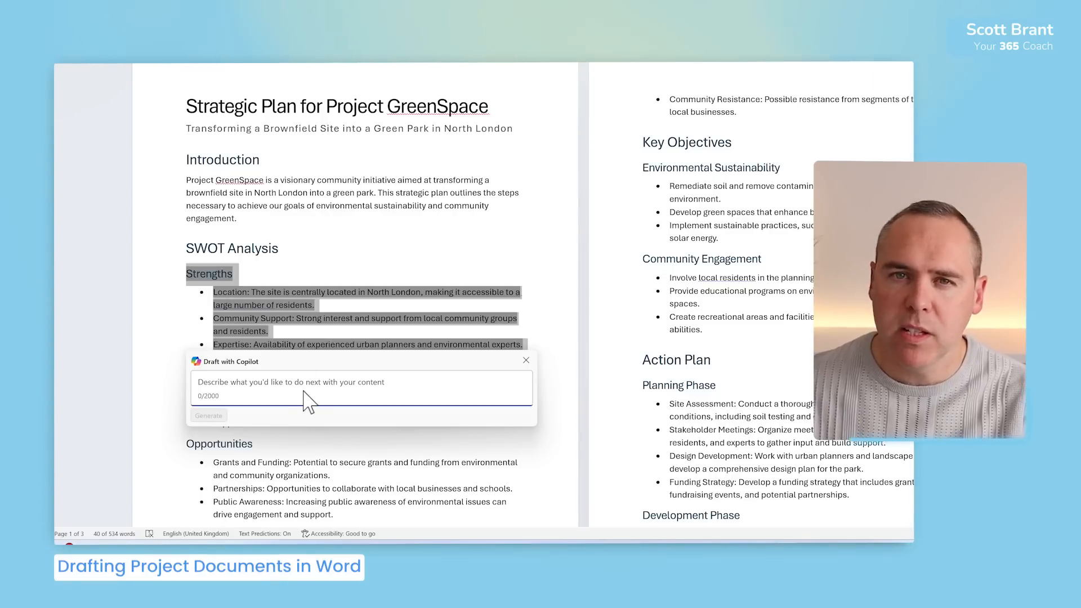
{"action": "type", "text": "Add an additional strength around creating a better local community who are supporting each other"}
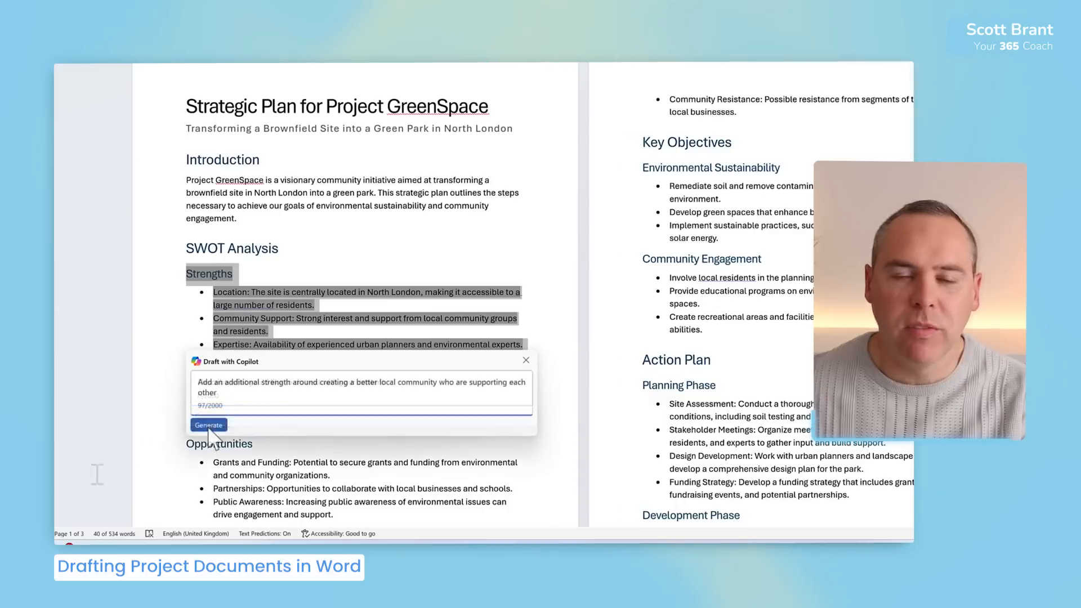
{"action": "left_click", "coordinate": [207, 424]}
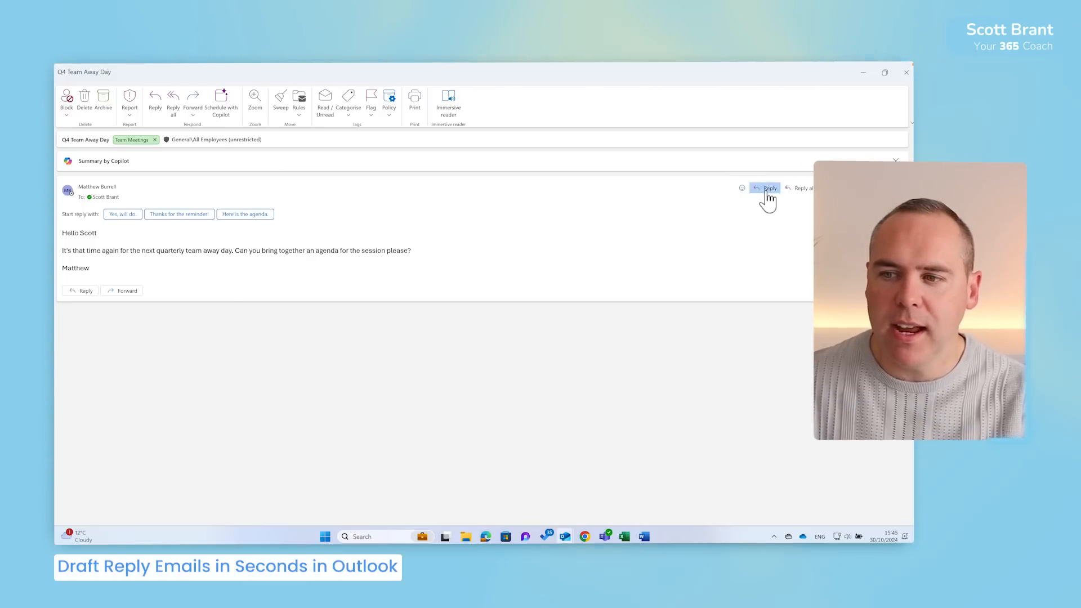
Reply to Matthew's Q4 Team Away Day email.
{"action": "left_click", "coordinate": [770, 188]}
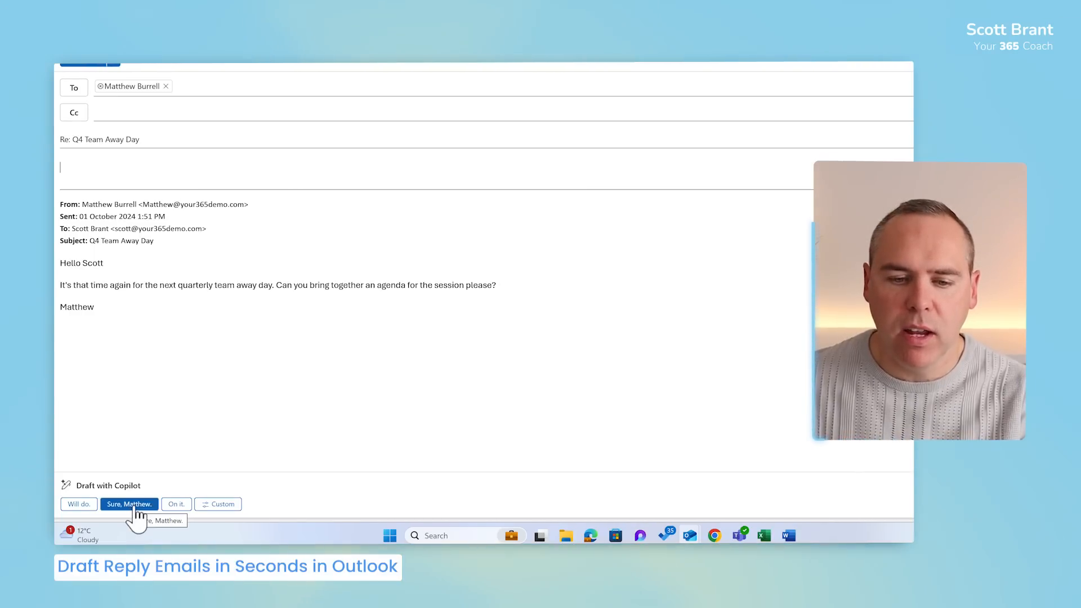
Keep Copilot's 'Sure, Matthew' reply agreeing to prepare the away-day agenda.
{"action": "left_click", "coordinate": [129, 504]}
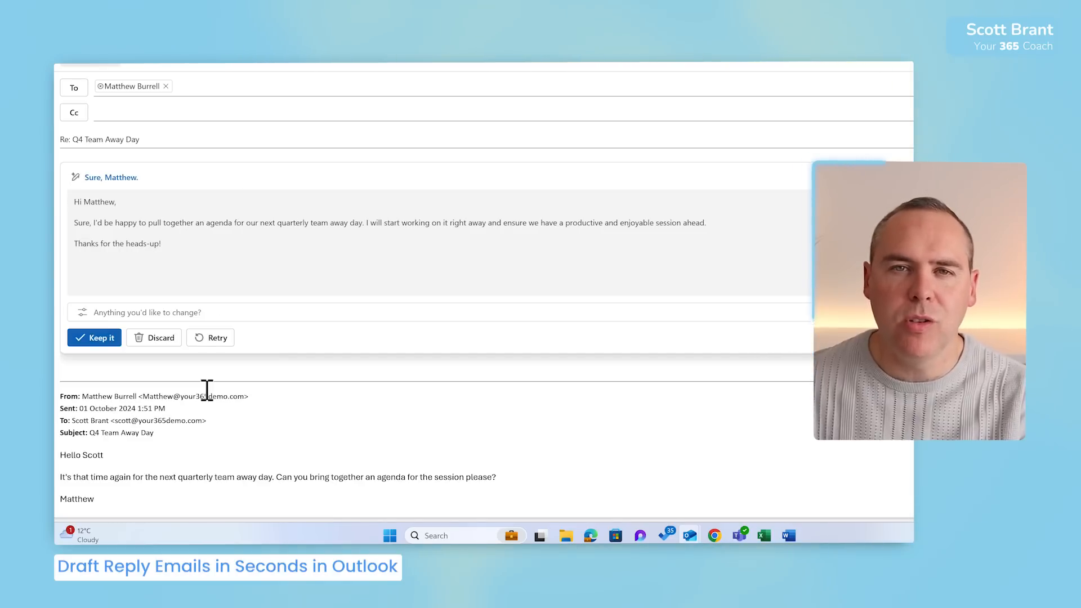
{"action": "mouse_move", "coordinate": [95, 337]}
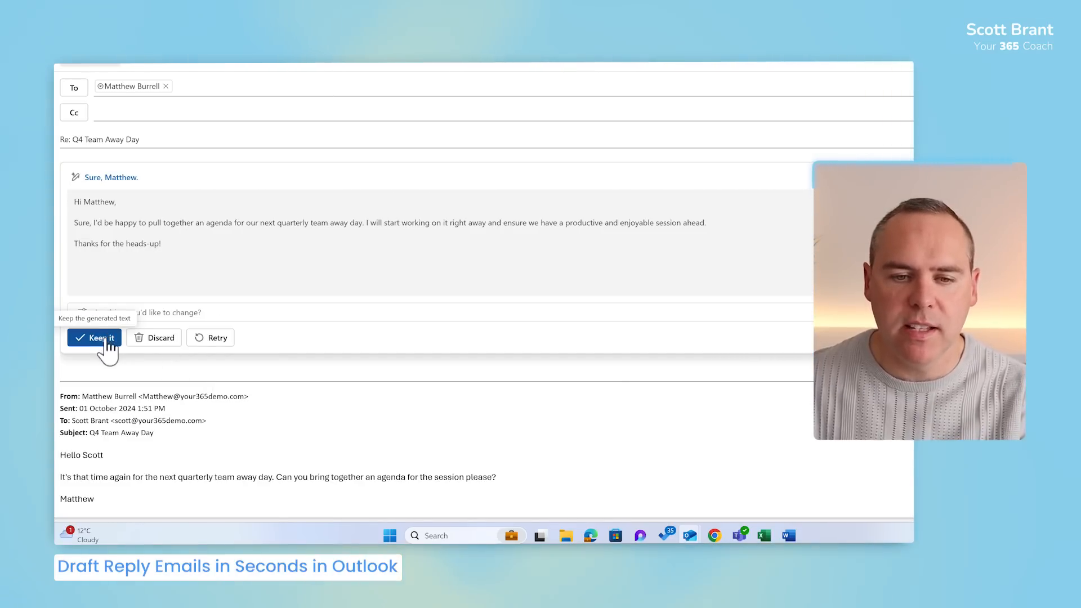
{"action": "left_click", "coordinate": [94, 338]}
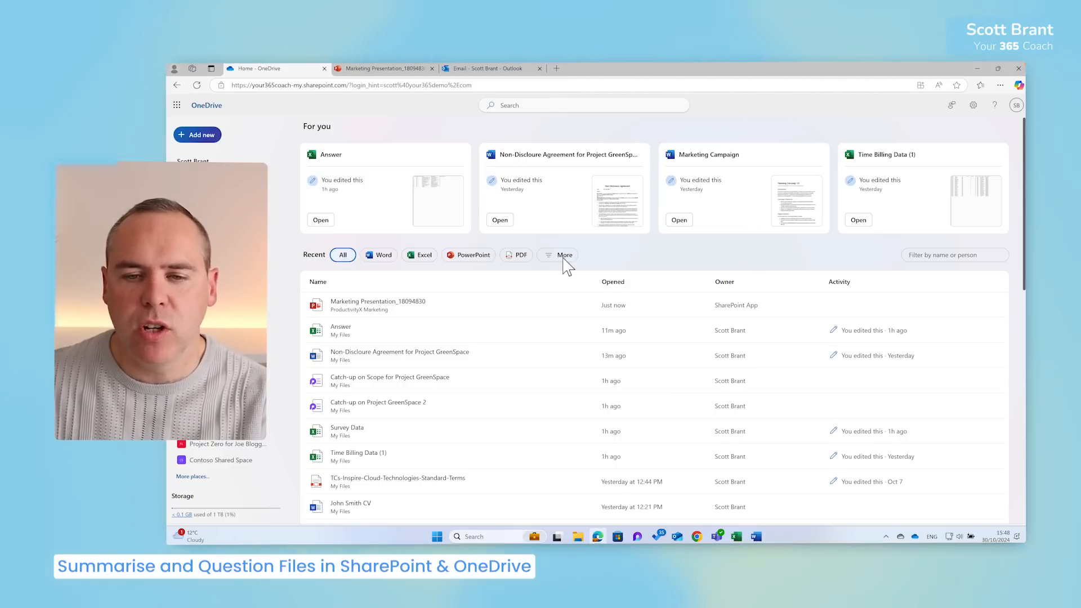
{"action": "mouse_move", "coordinate": [546, 319]}
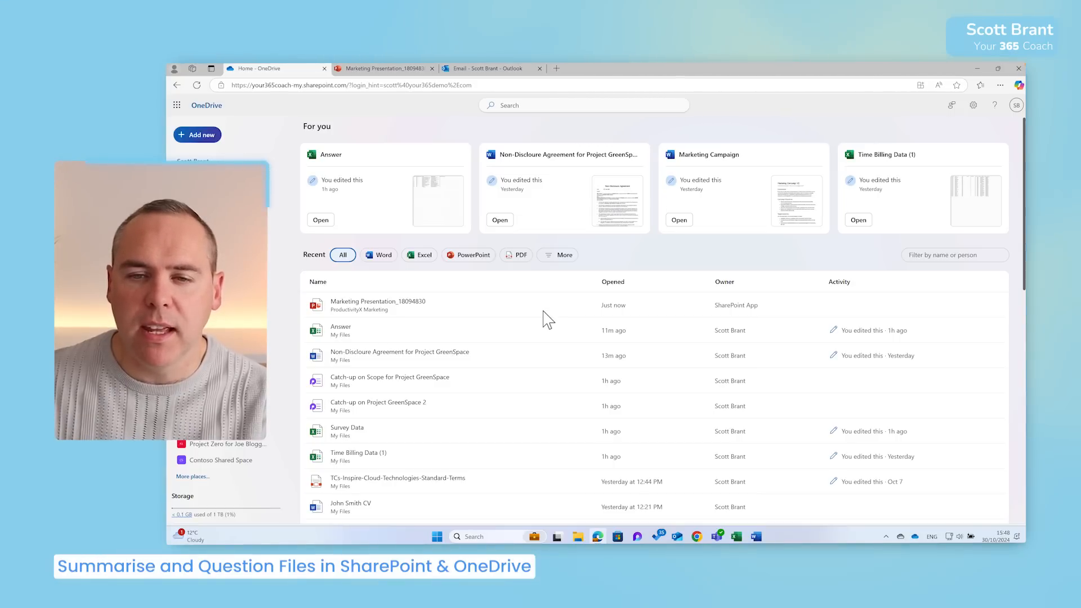
Show the More actions menu for Marketing Presentation_18094830 in OneDrive's Recent list.
{"action": "left_click", "coordinate": [543, 208]}
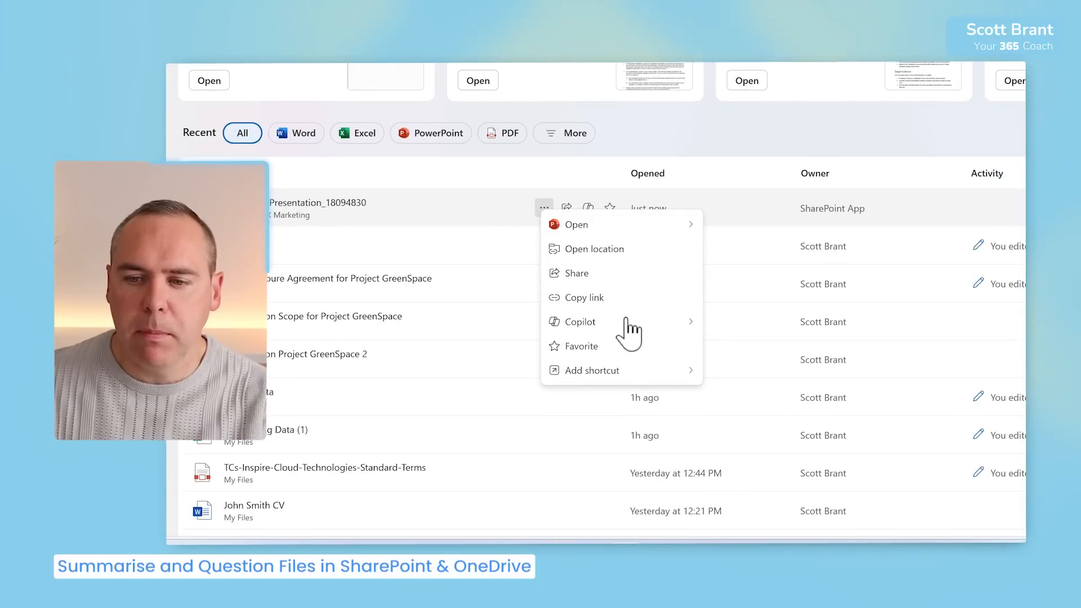
Summarize the Marketing Presentation with Copilot and open a follow-up question chat.
{"action": "left_click", "coordinate": [580, 322]}
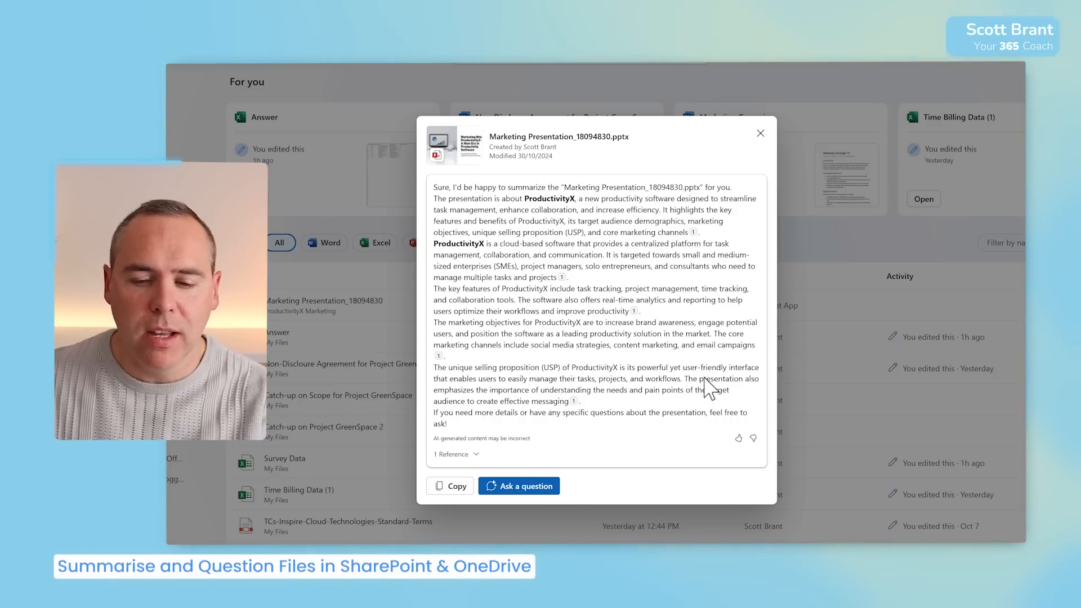
{"action": "left_click", "coordinate": [760, 133]}
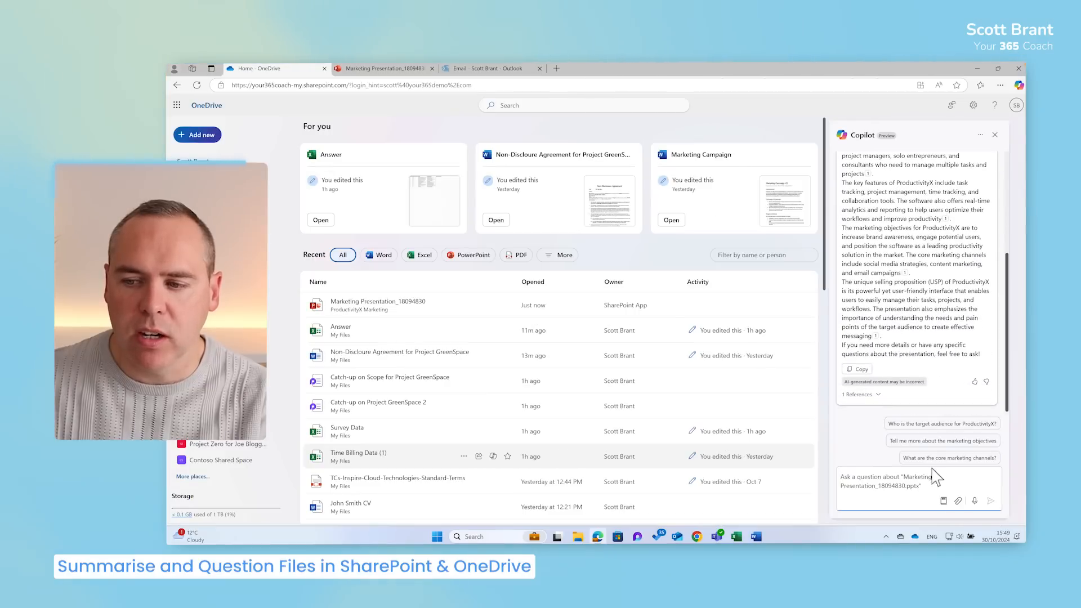